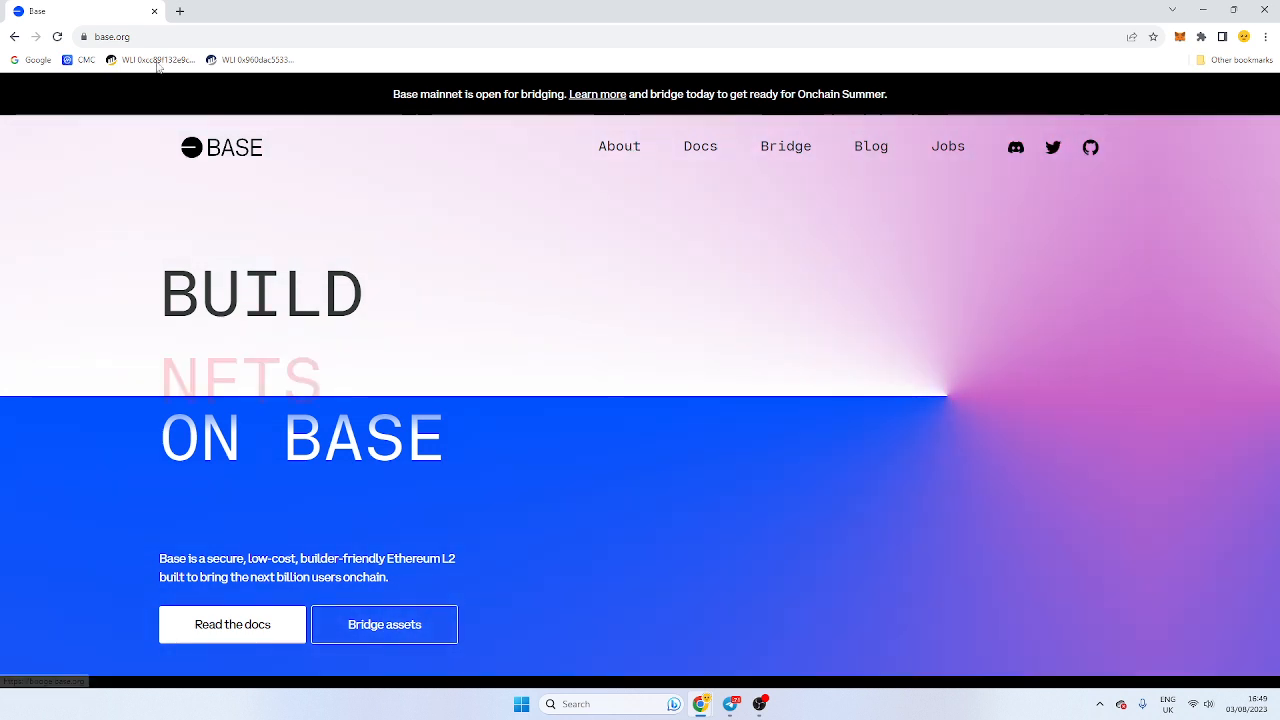
- Go from base.org to bridge.base.org and open the Ethereum-to-Base ETH deposit page
click(384, 624)
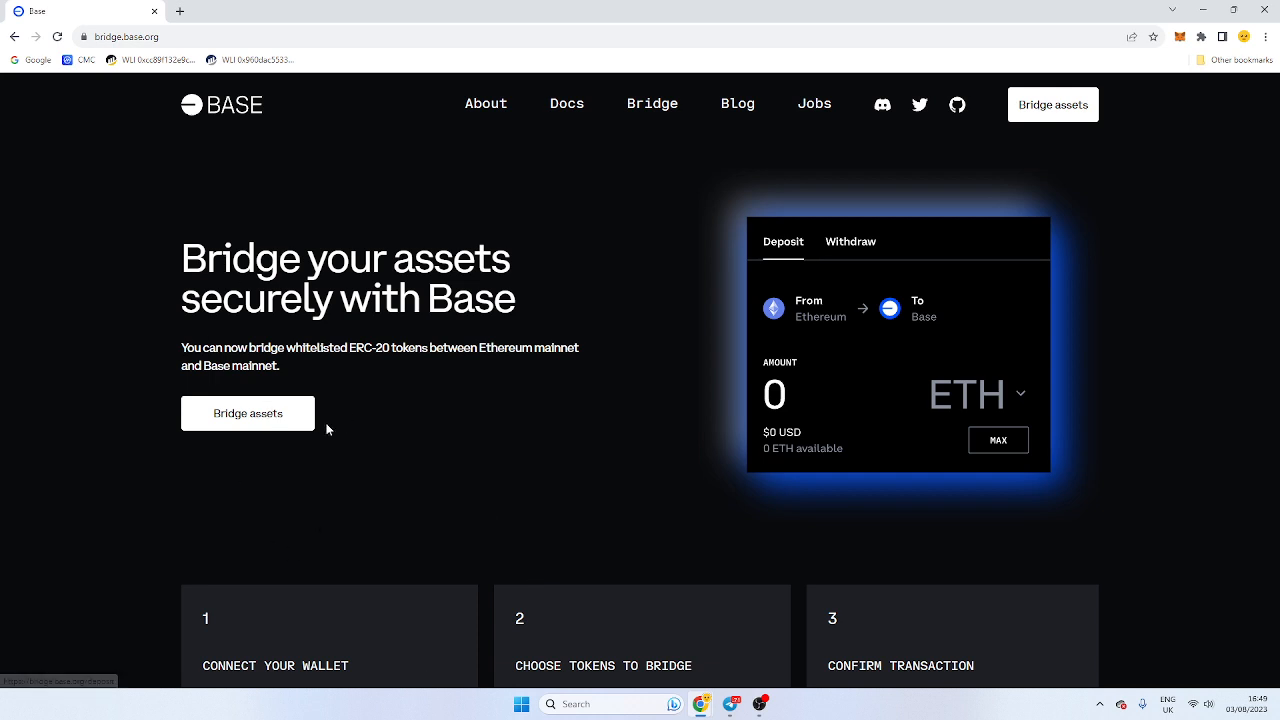
click(247, 413)
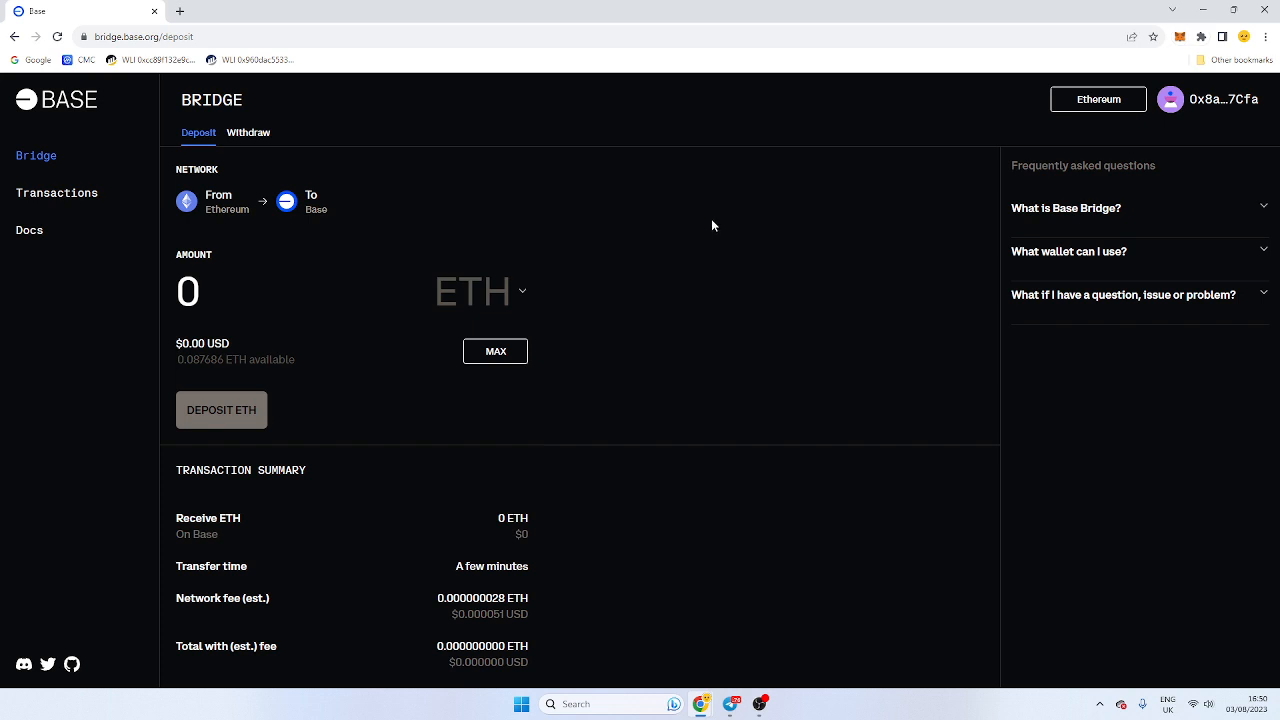
mouse_move(489, 364)
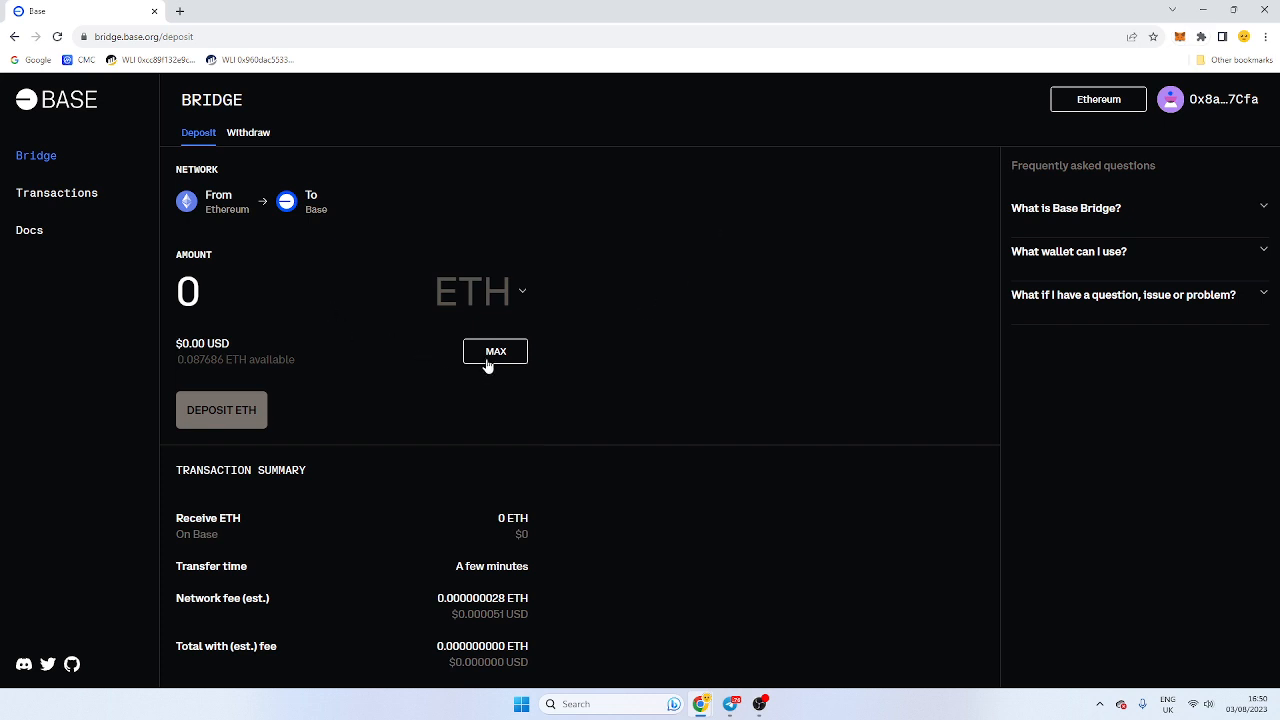
- Enter 0.075 ETH as the deposit amount and submit the deposit
click(495, 351)
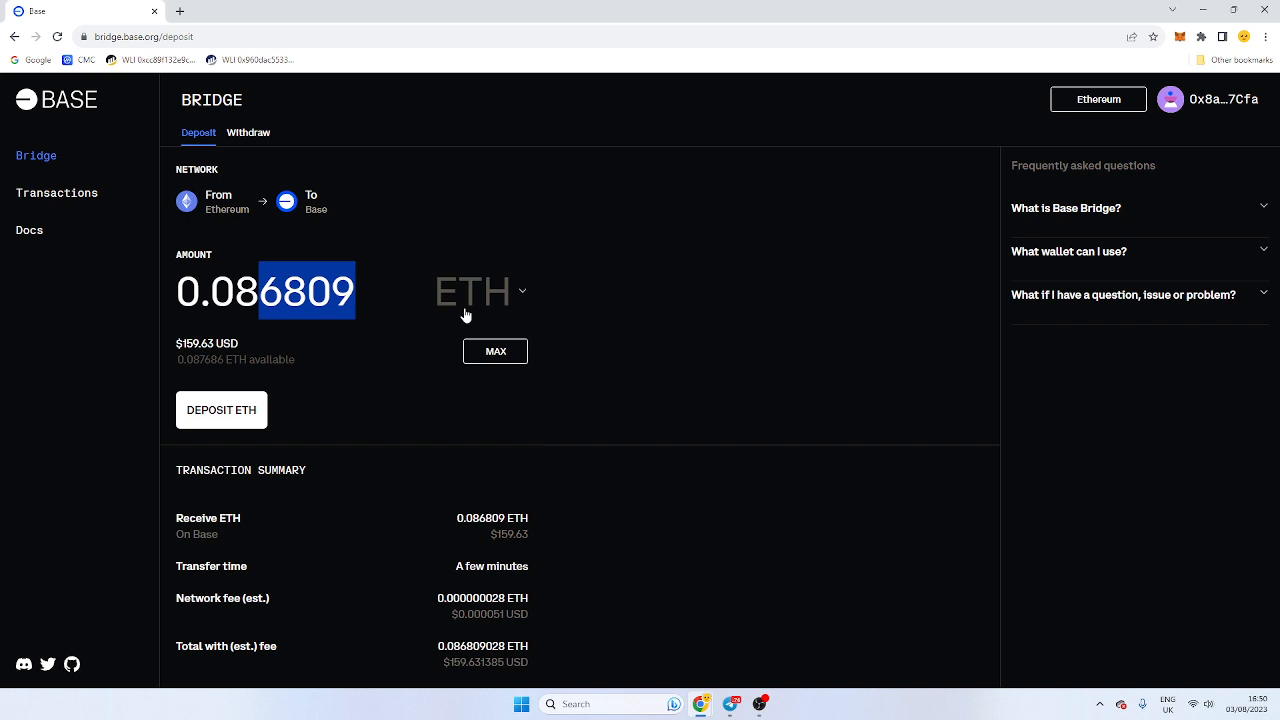
text(0.075)
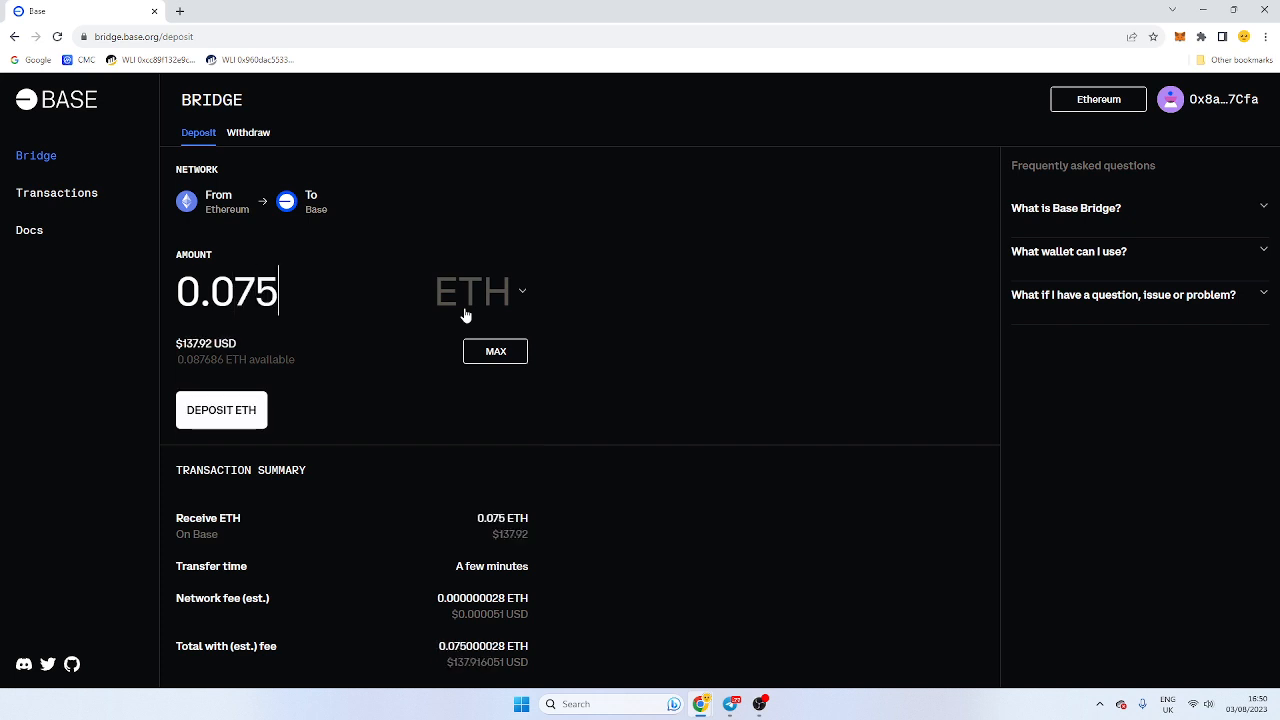
mouse_move(248, 410)
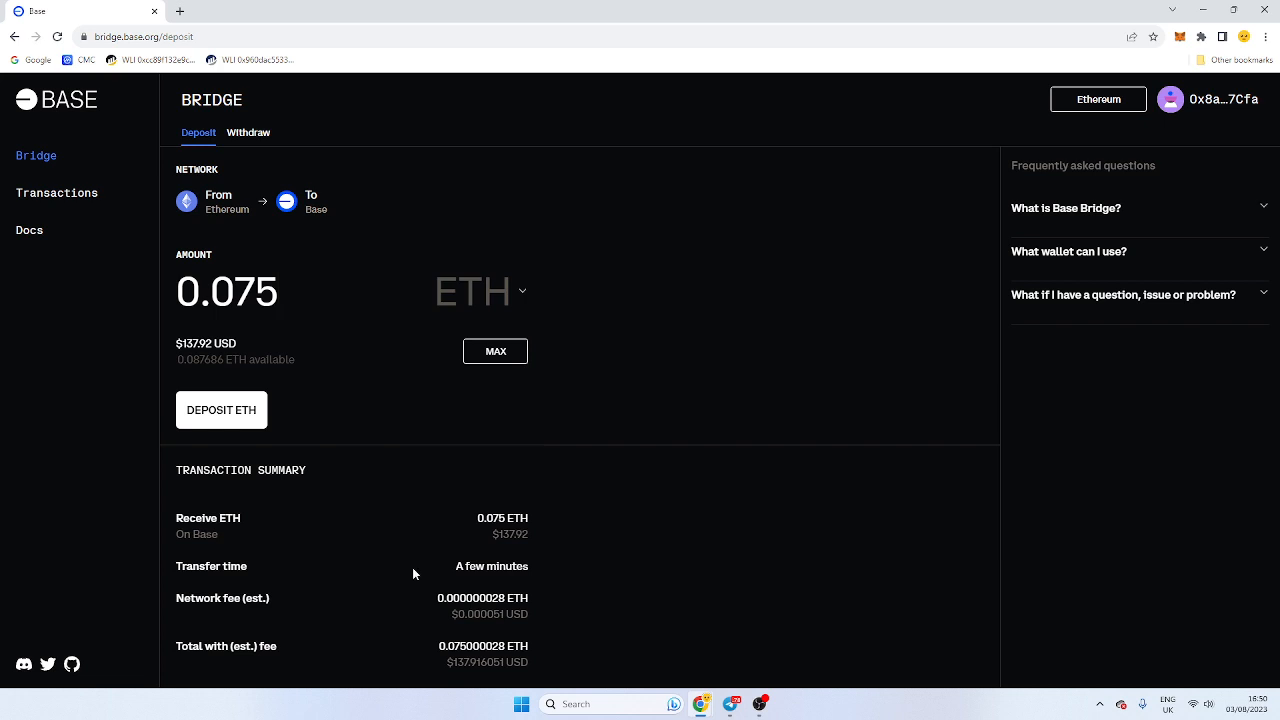
scroll(down, 3)
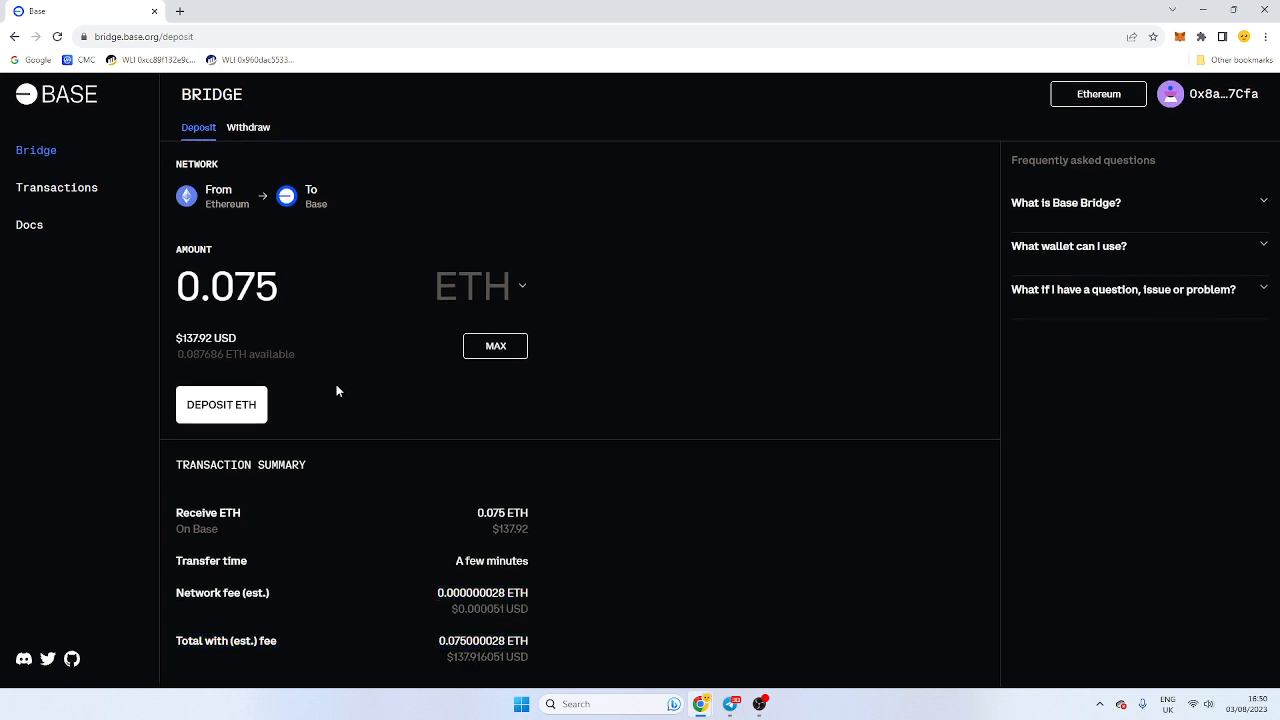
click(221, 405)
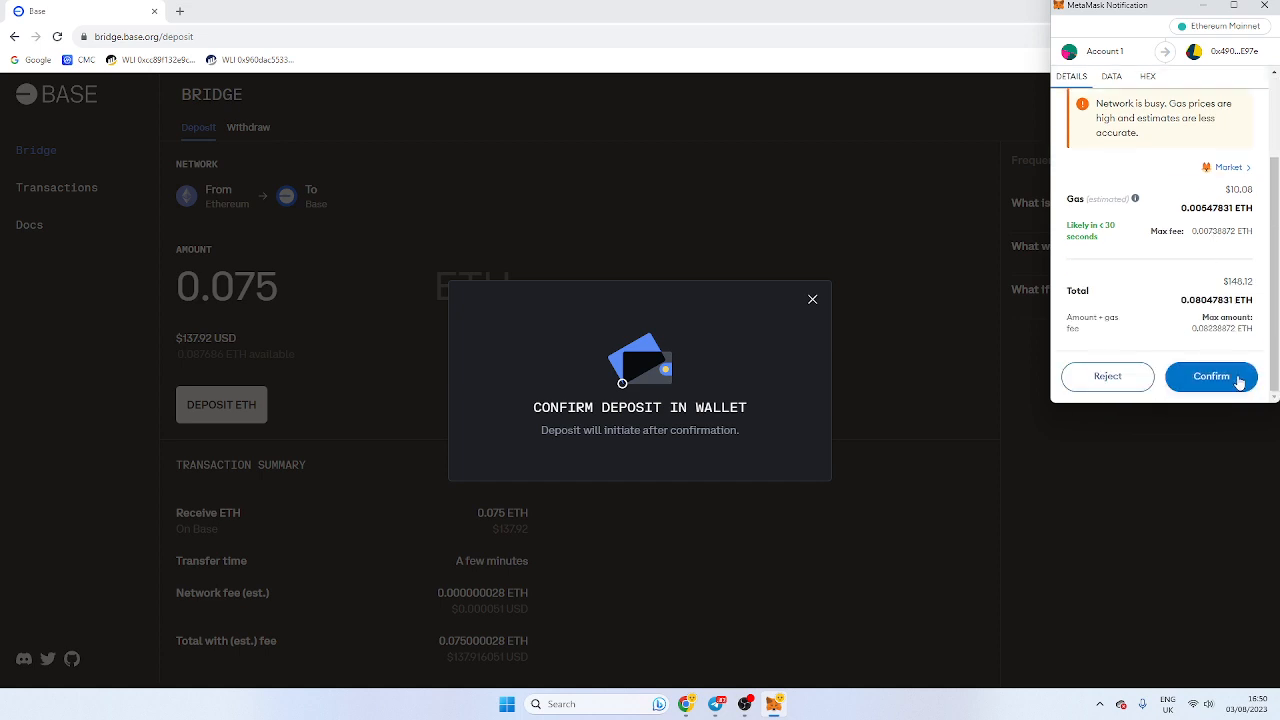
- Confirm the 0.075 ETH deposit transaction in the MetaMask notification window
click(1211, 376)
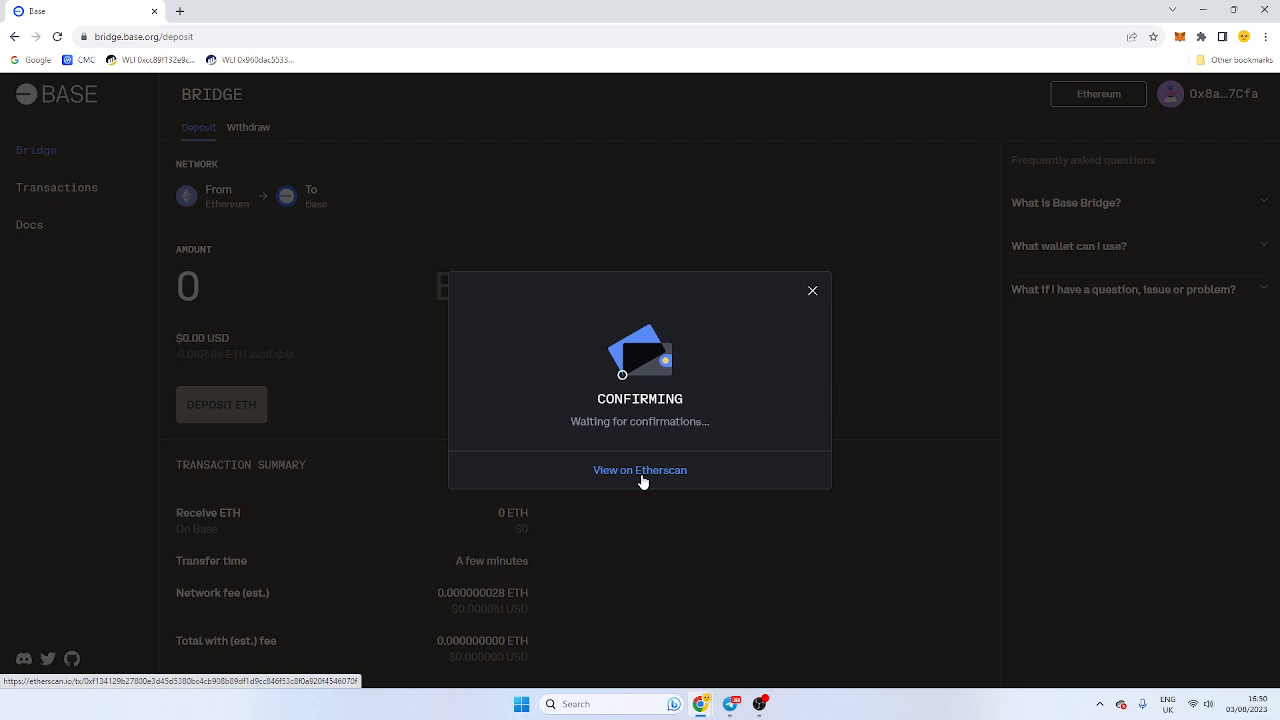
- View the deposit on Etherscan, then close the Deposit in transit to Base dialog
click(640, 469)
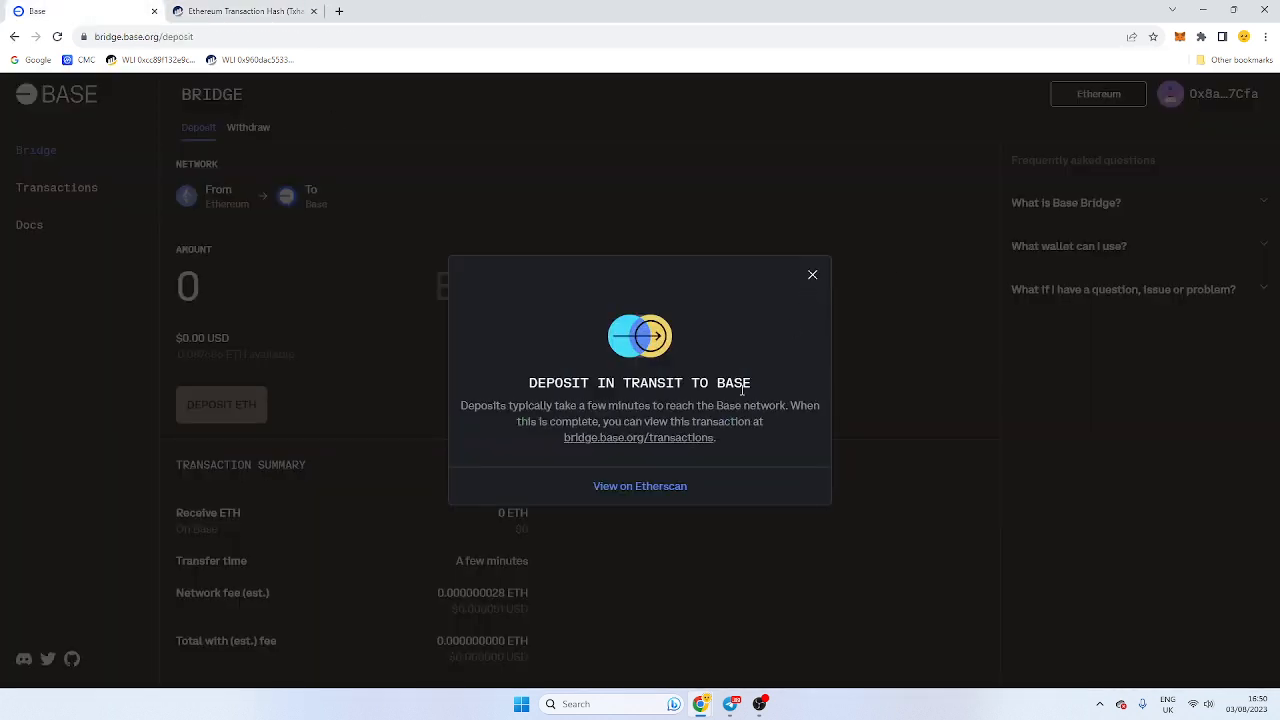
click(812, 274)
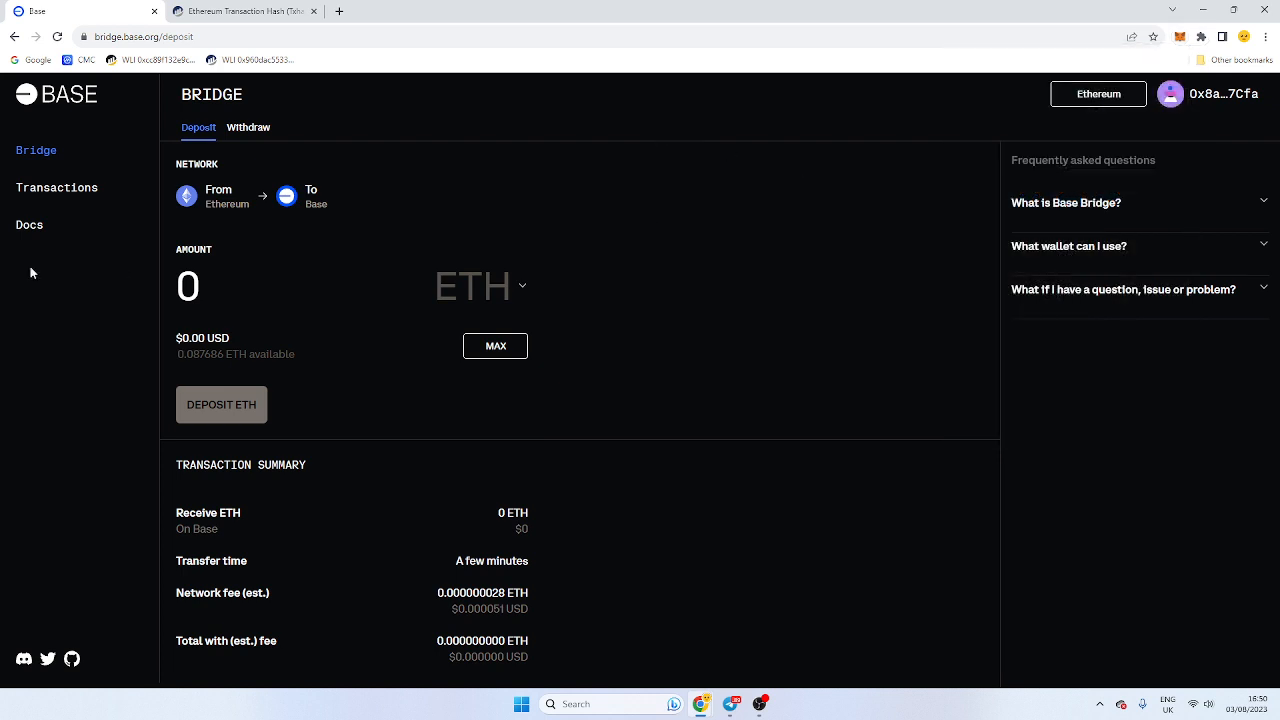
mouse_move(1128, 298)
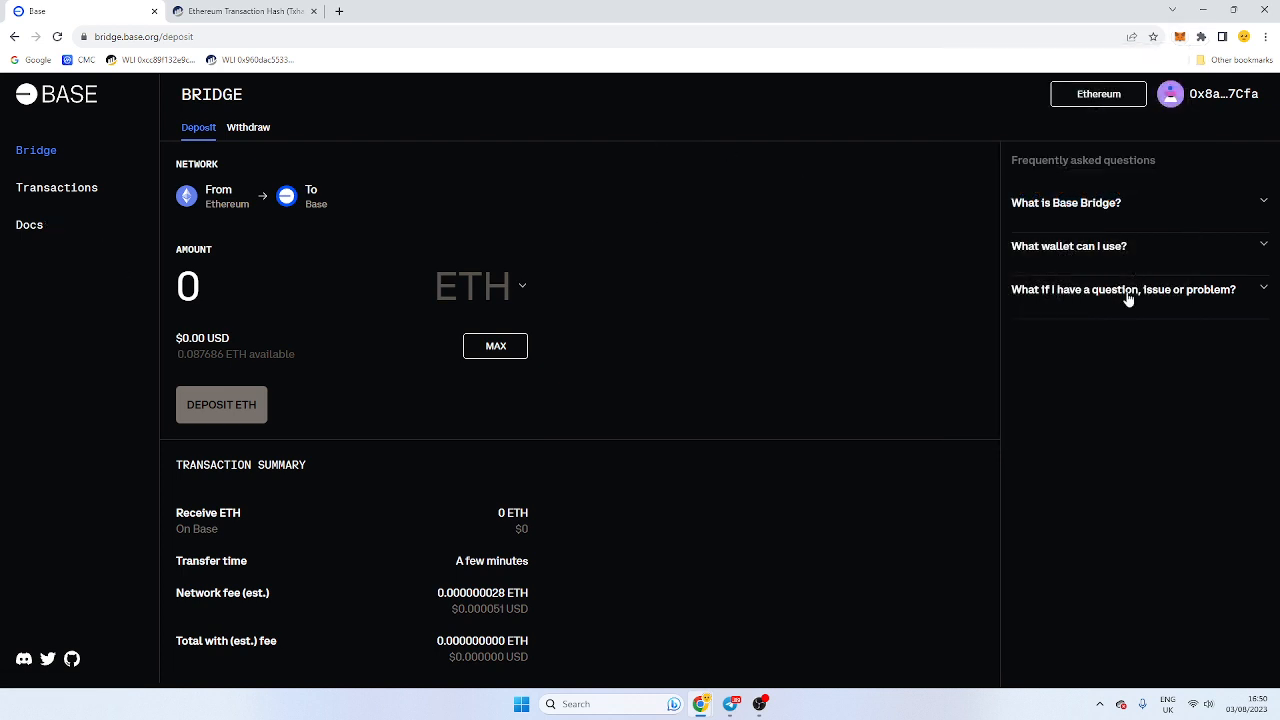
- Expand the FAQ 'What if I have a question, issue or problem?' to show the Discord support answer
click(1123, 289)
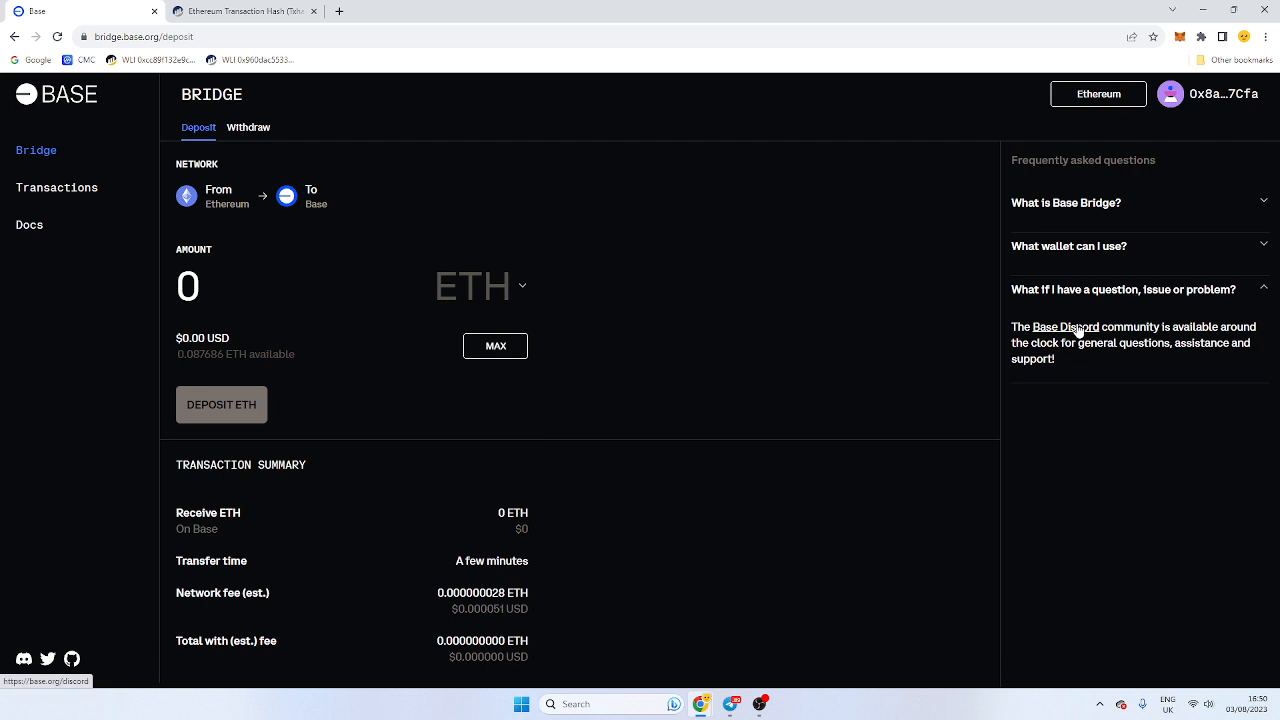